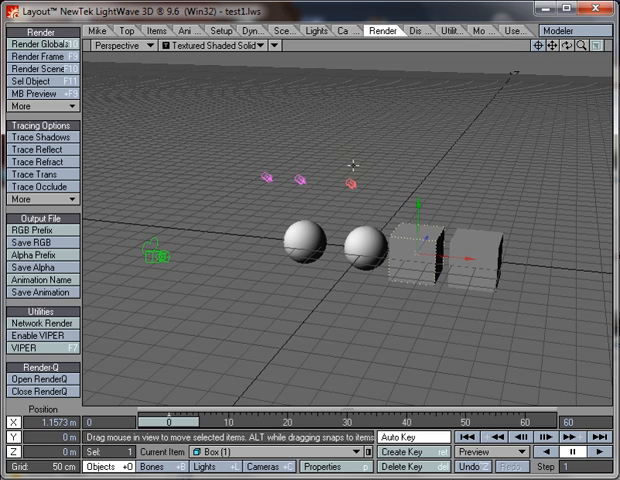
mouse_move(353, 166)
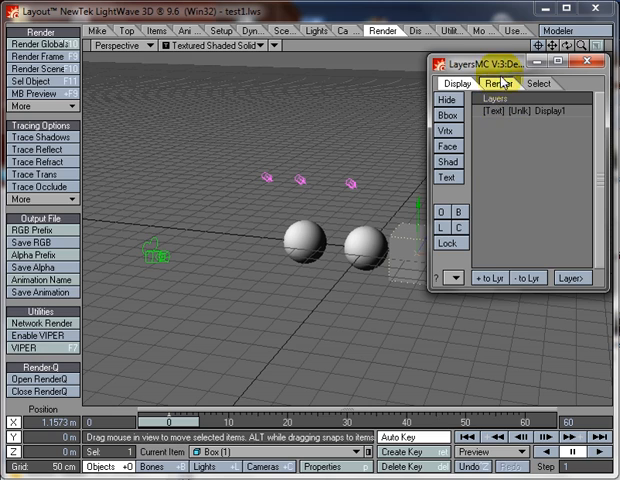
Step: Launch the LayersMC layer manager showing the Display1 layer
click(466, 84)
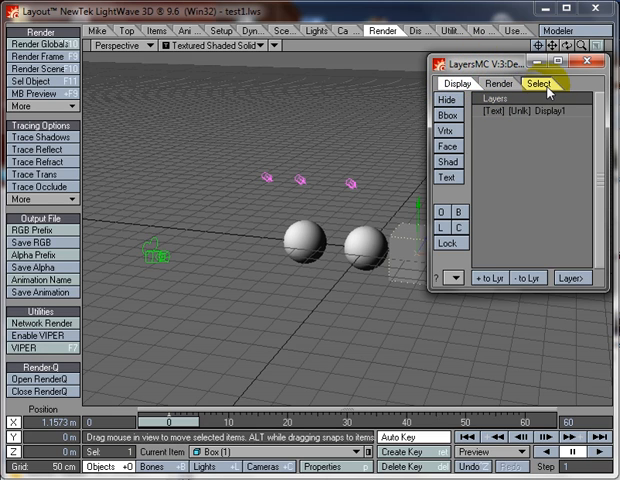
click(496, 84)
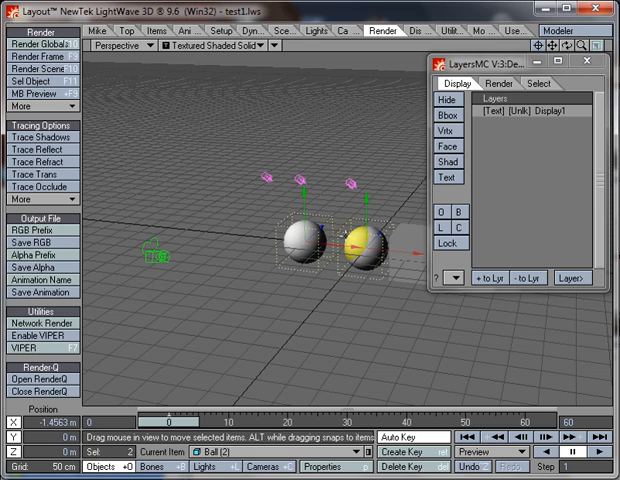
Step: Add the two selected balls, then two selected lights, to Display1
click(485, 278)
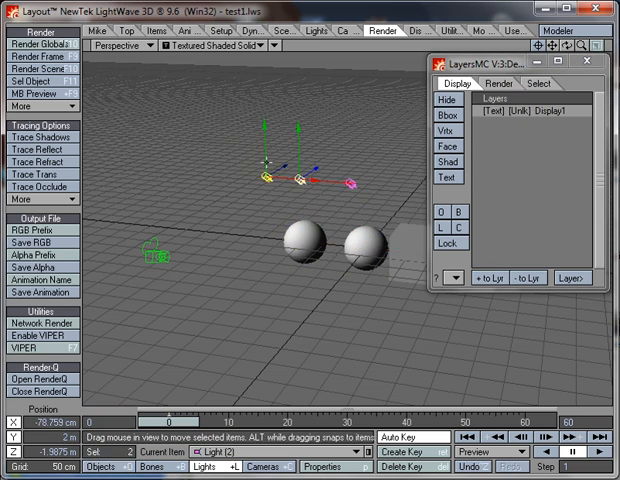
click(473, 278)
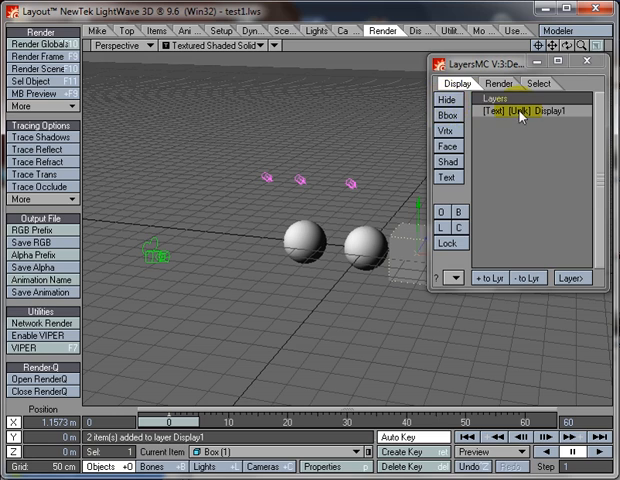
click(449, 103)
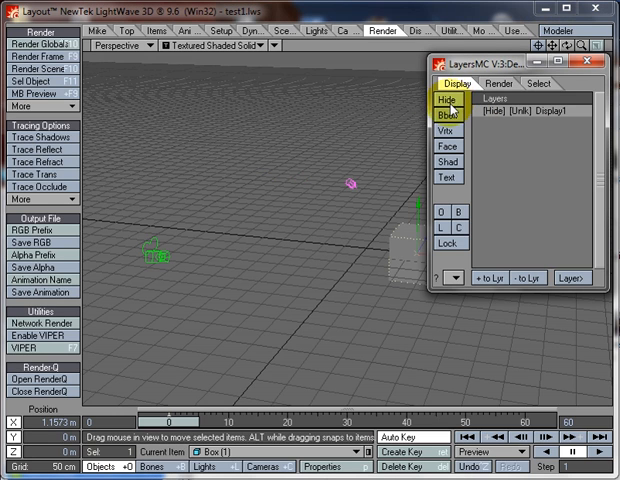
click(447, 121)
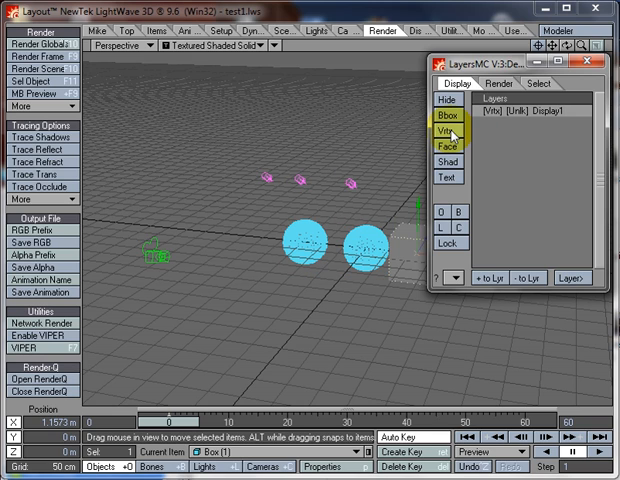
click(455, 159)
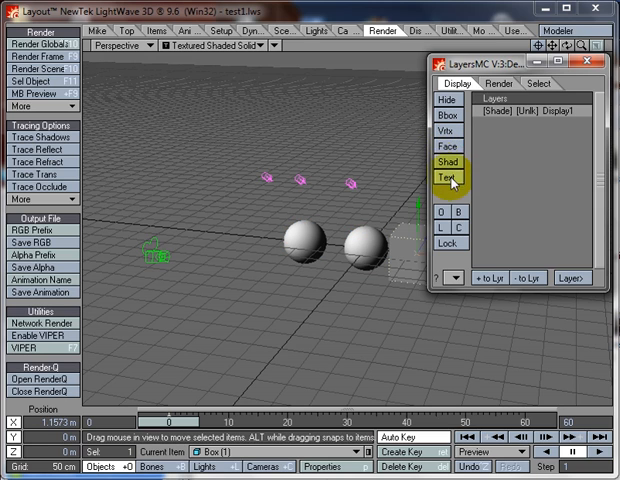
click(449, 178)
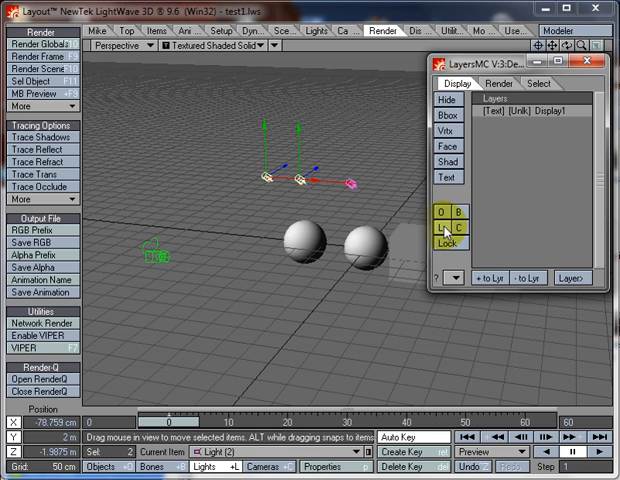
click(445, 222)
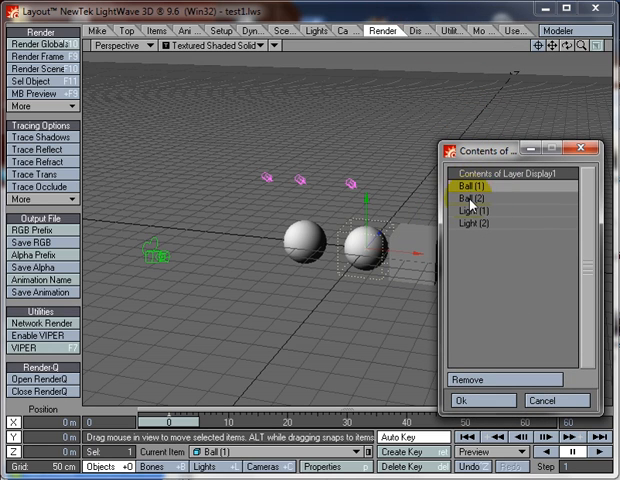
Step: Remove Light (2) from Display1's contents and confirm with Ok
click(471, 234)
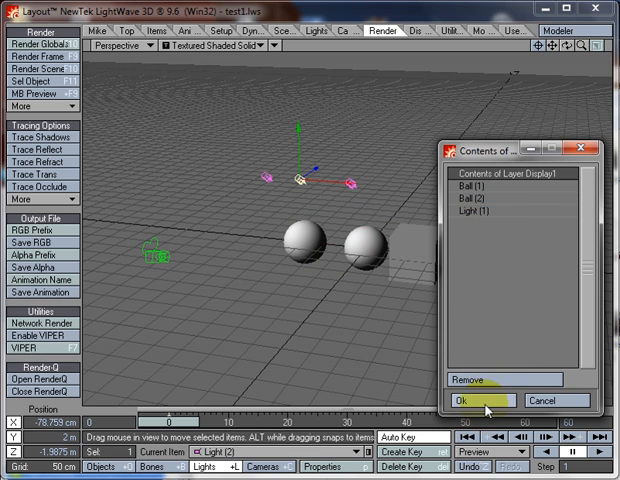
click(464, 400)
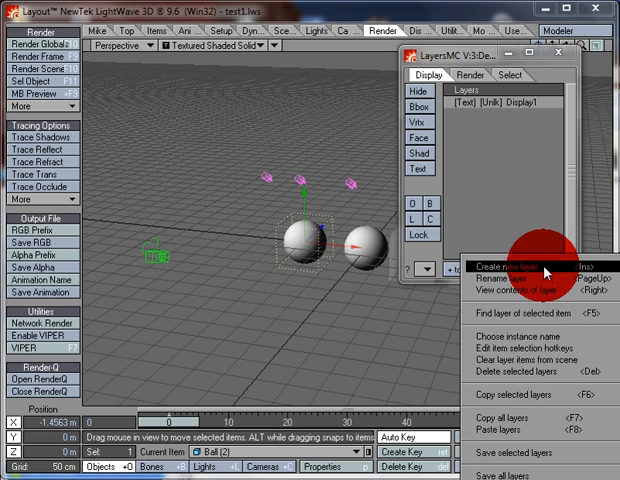
Step: Show the LayersMC Layer> command menu for creating, renaming, copying and saving layers
click(530, 289)
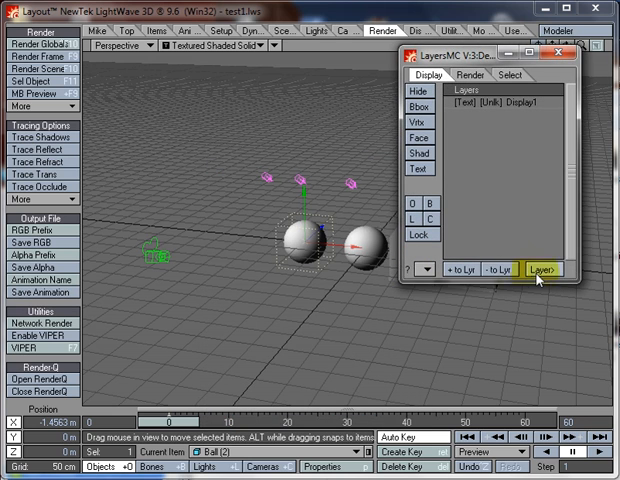
click(538, 270)
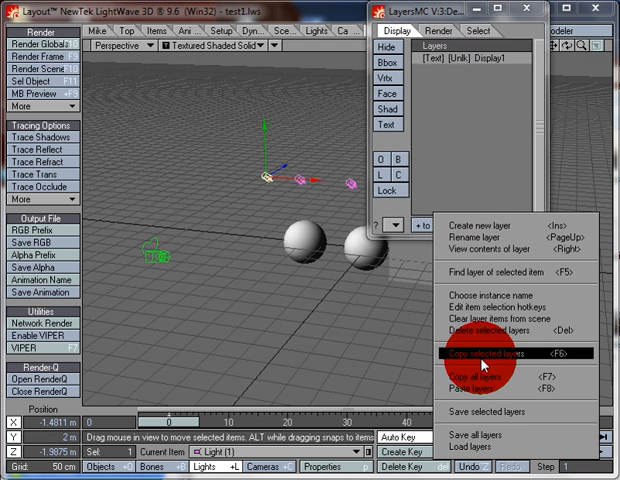
mouse_move(485, 327)
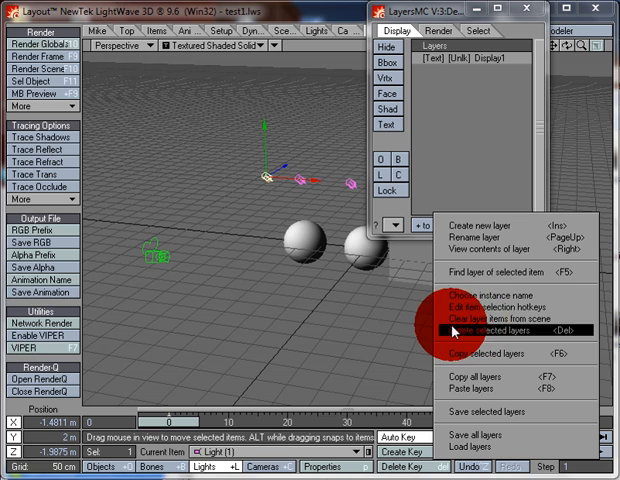
mouse_move(490, 319)
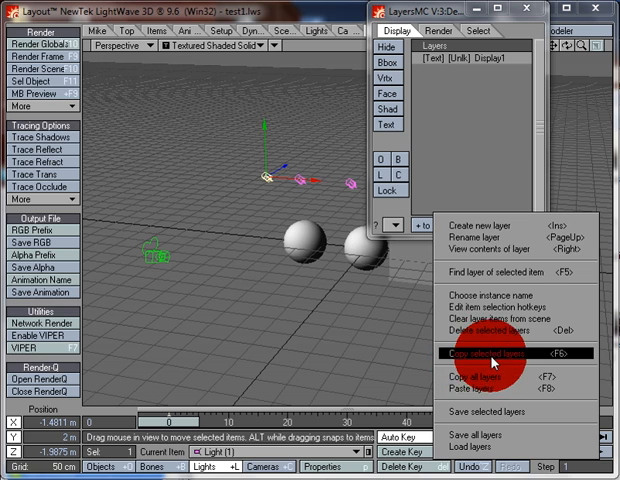
mouse_move(500, 389)
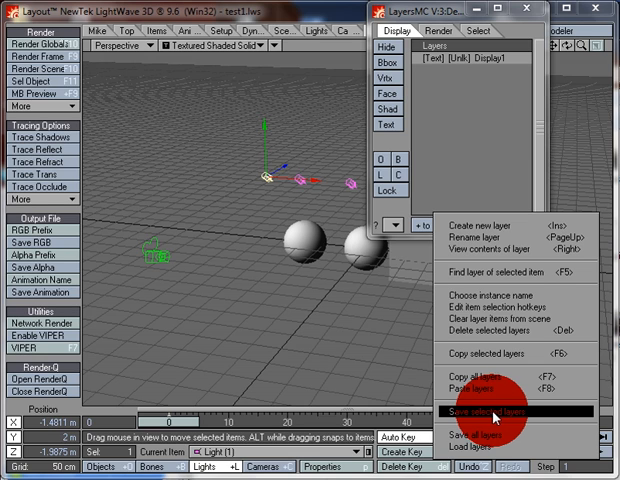
mouse_move(489, 434)
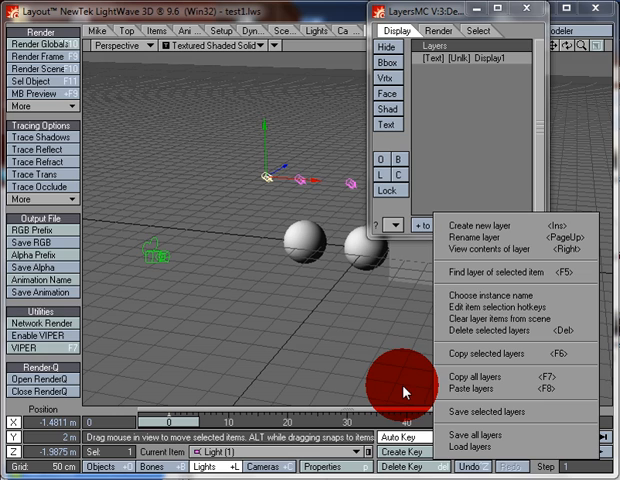
click(412, 31)
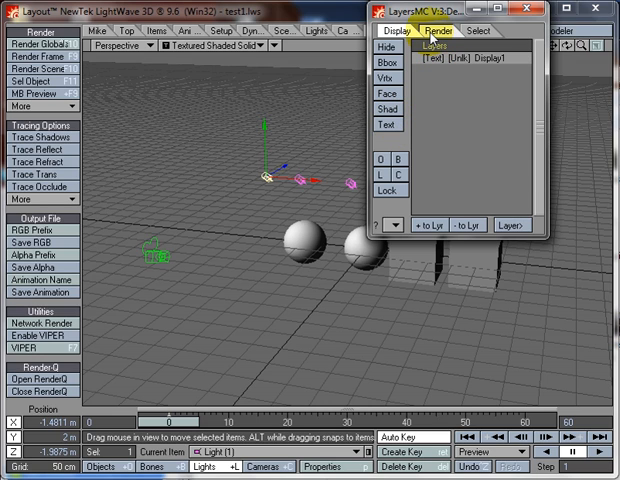
Step: Switch to the Render tab and add Ball (1) and Ball (2) to Render1
click(437, 32)
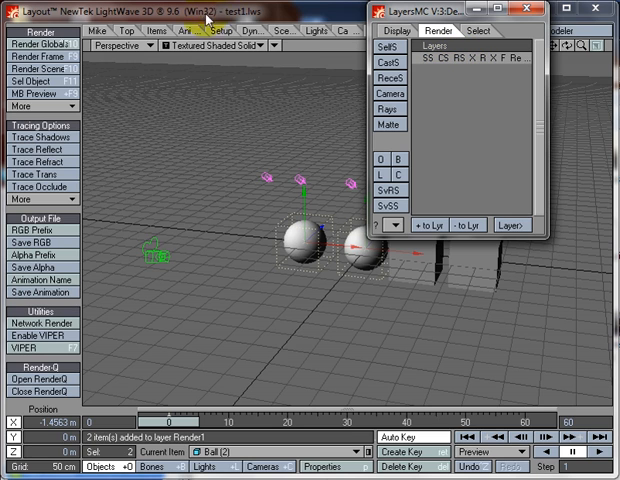
click(120, 44)
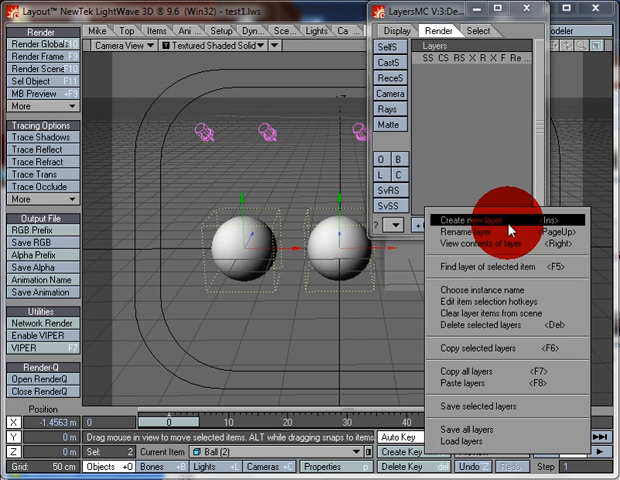
Step: Create a new render layer and name it 'Boxes'
click(475, 217)
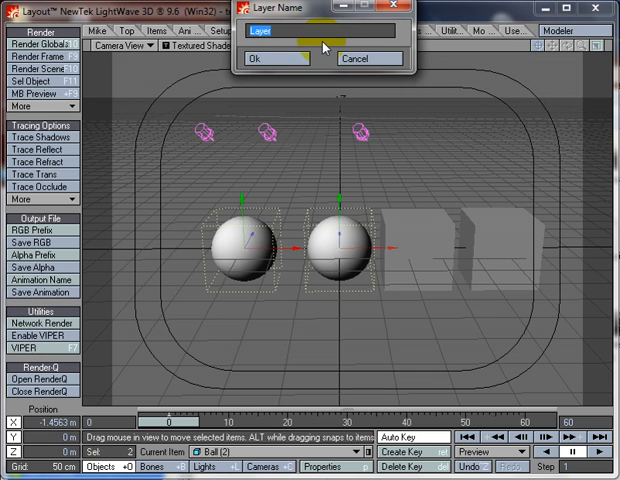
text(Bd)
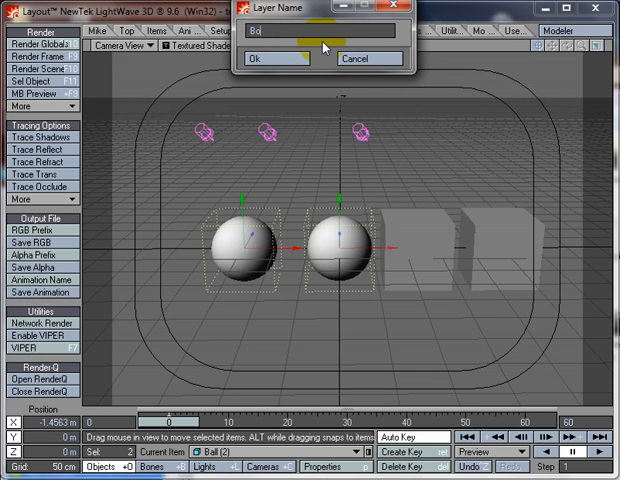
text(Boxes)
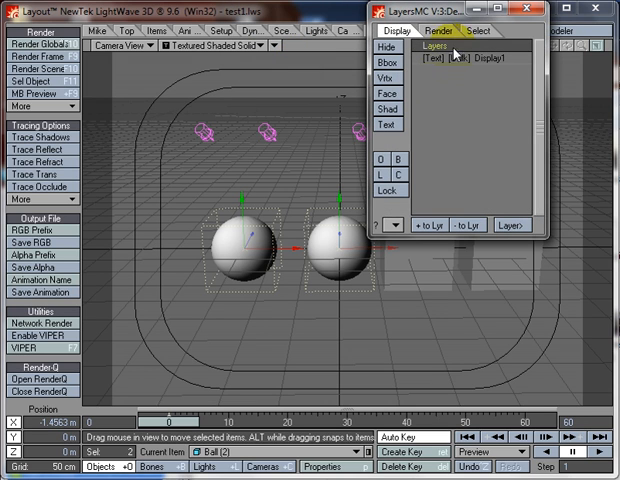
Step: Switch to the render layers list to add the two boxes to Boxes
click(436, 31)
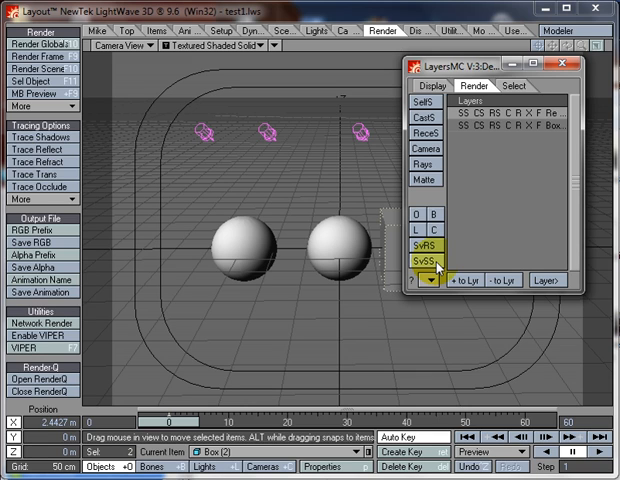
Step: Save per-render-layer scenes with SvSS, confirming overwrite of test1.lws
click(487, 124)
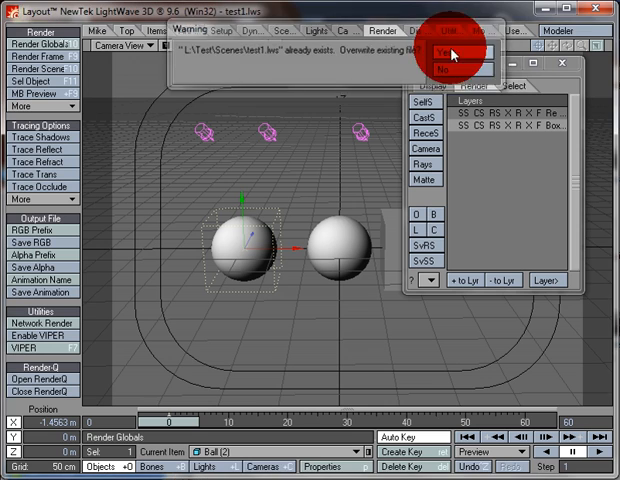
click(462, 43)
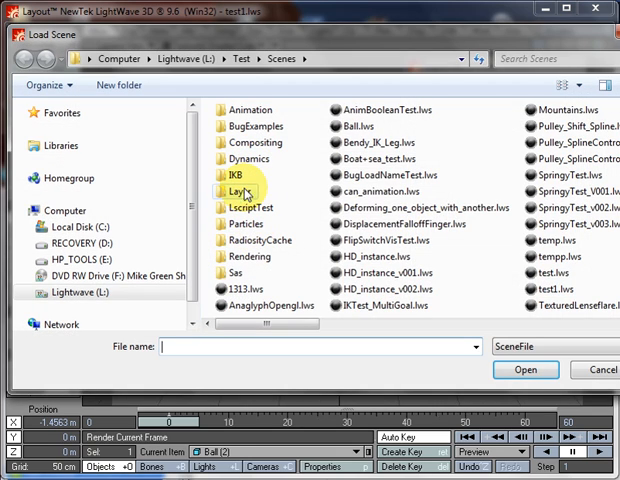
mouse_move(240, 192)
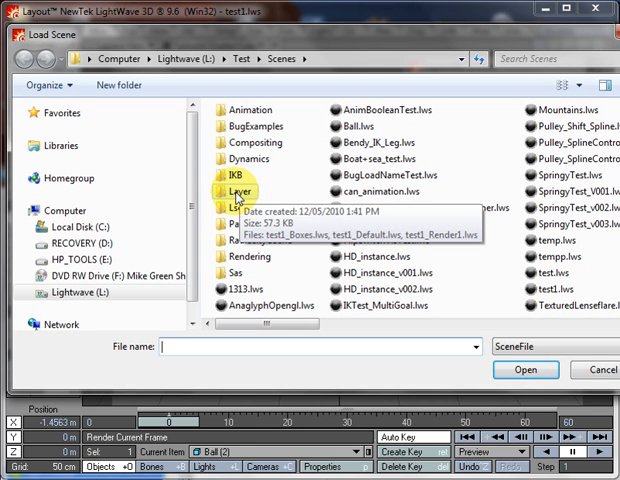
Step: Open the Layer folder of saved scenes to load test1_Render1.lws
double_click(242, 190)
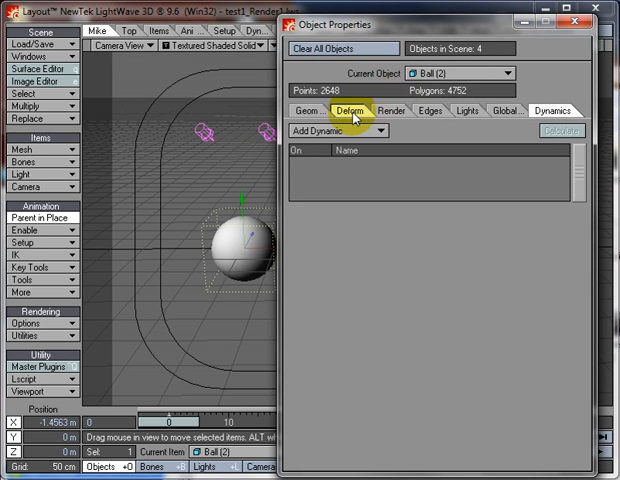
Step: Confirm Box (1) is Unseen by Camera in Render settings, then close Object Properties
click(414, 110)
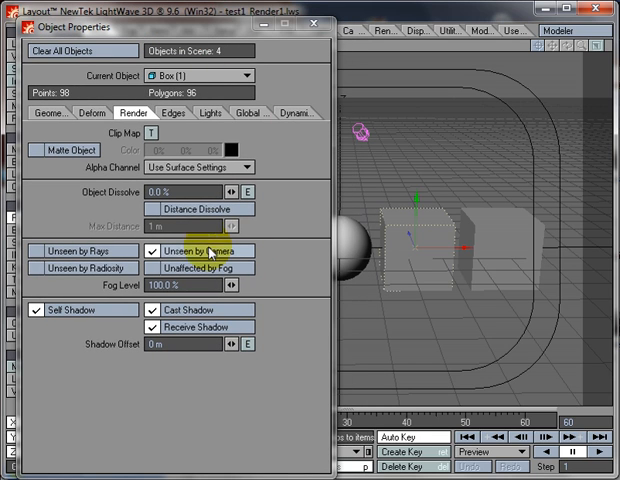
click(151, 251)
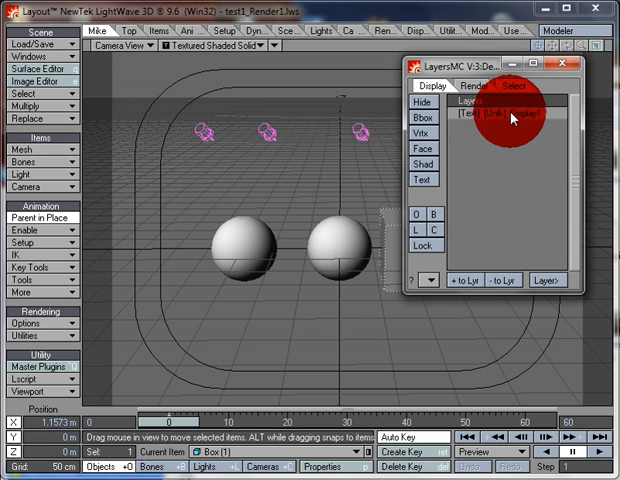
Step: Reload test1.lws and view its LayersMC render and selection layers, showing Select1
click(469, 84)
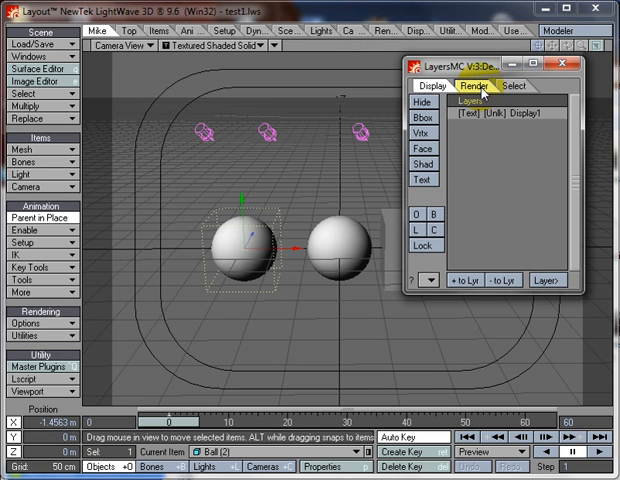
click(508, 86)
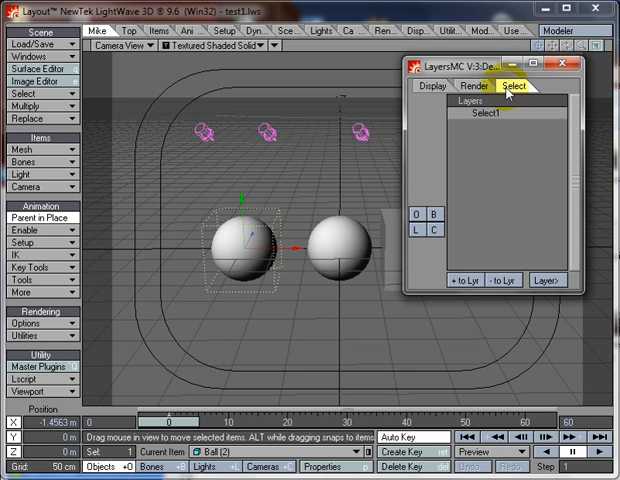
Step: Select Select1 in LayersMC, then return to the Display layers list showing Display1
click(480, 121)
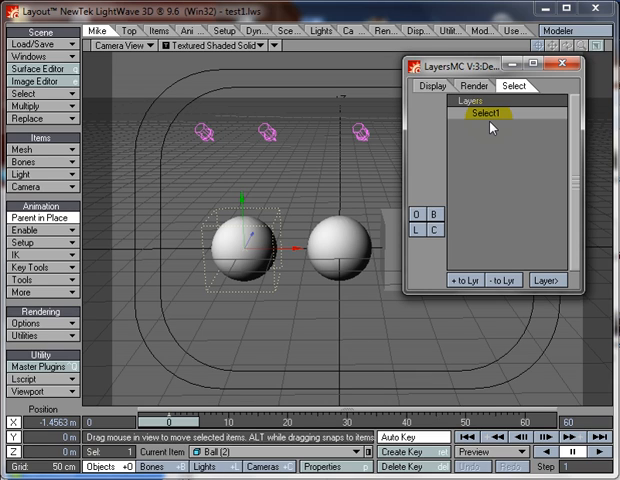
click(428, 87)
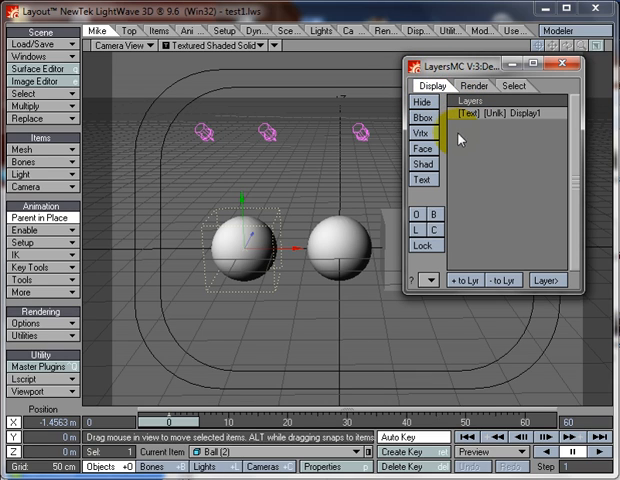